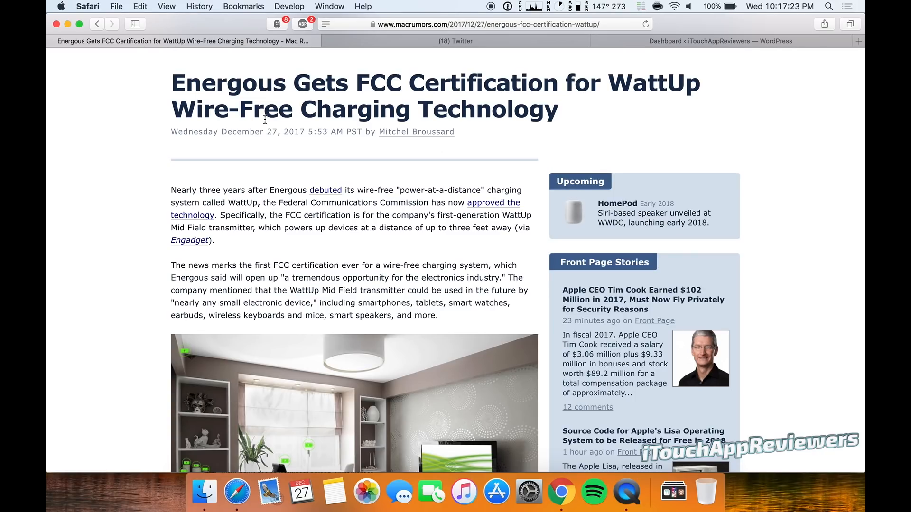
Step: Scroll past the headline to the article's opening paragraphs and living-room photo
scroll("down", 3)
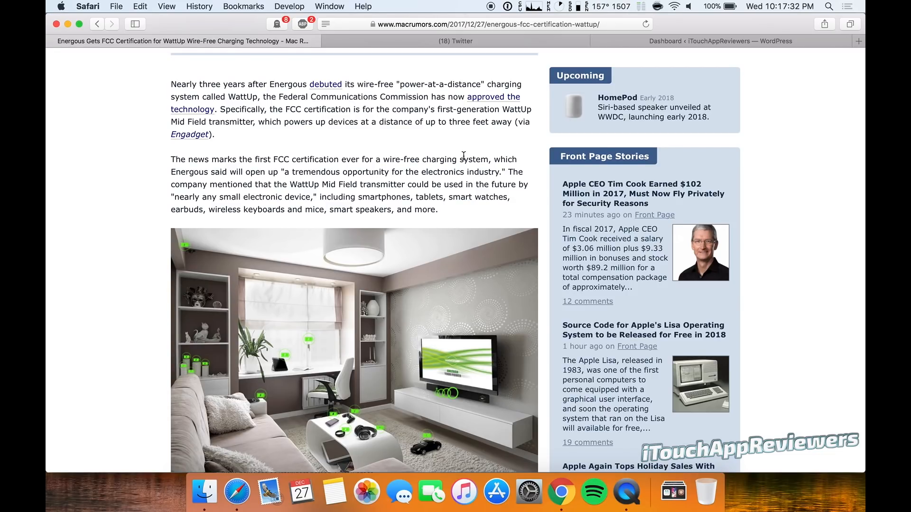
mouse_move(384, 95)
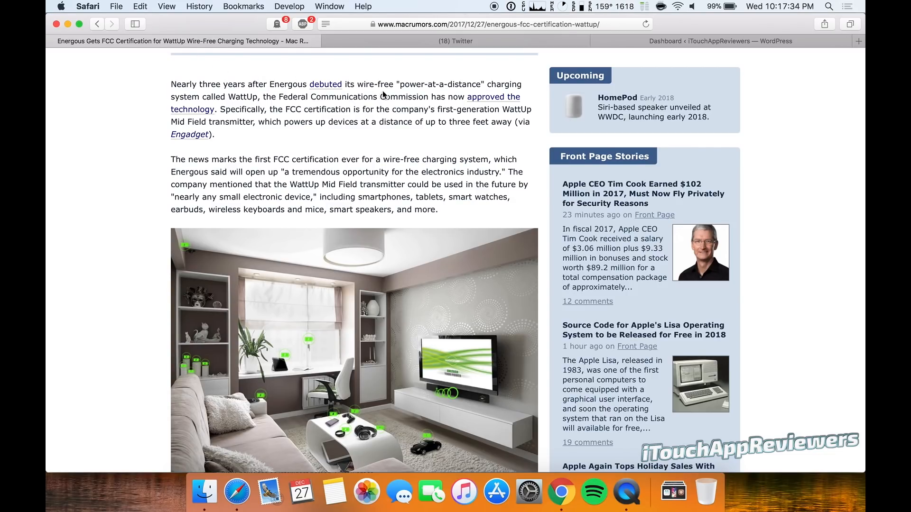
mouse_move(487, 93)
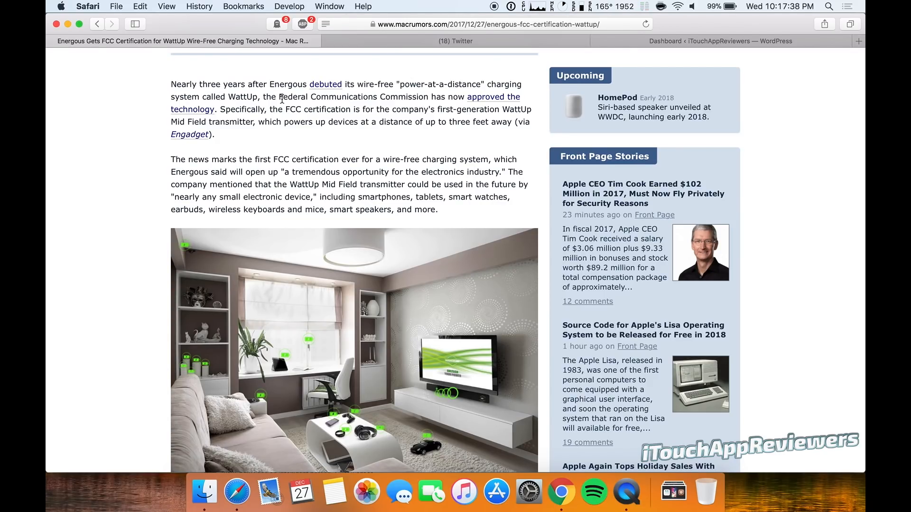
mouse_move(258, 119)
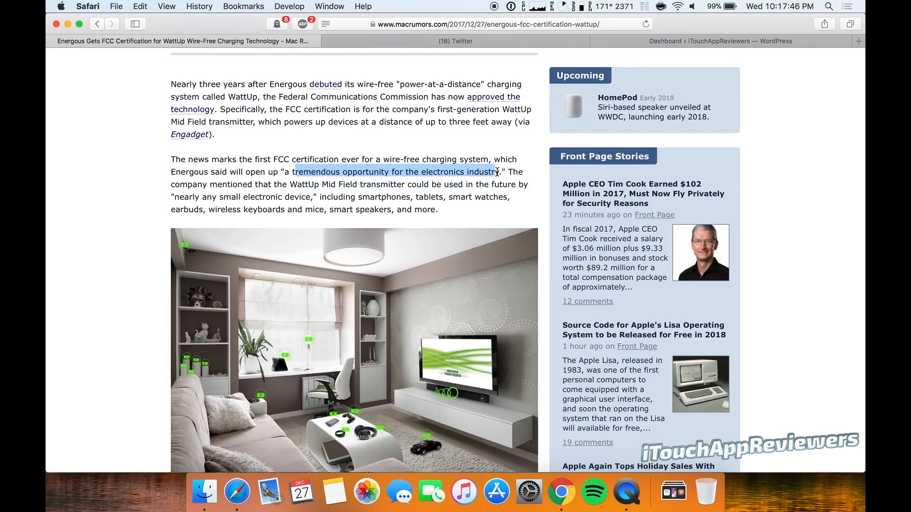
Step: Scroll to show the full living-room photo and the CES 2018 demonstration paragraph
scroll("down", 3)
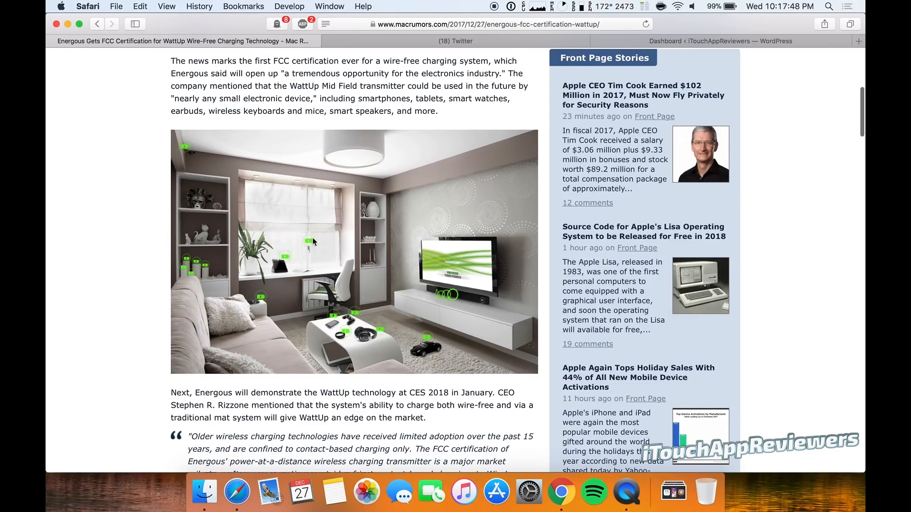
mouse_move(153, 311)
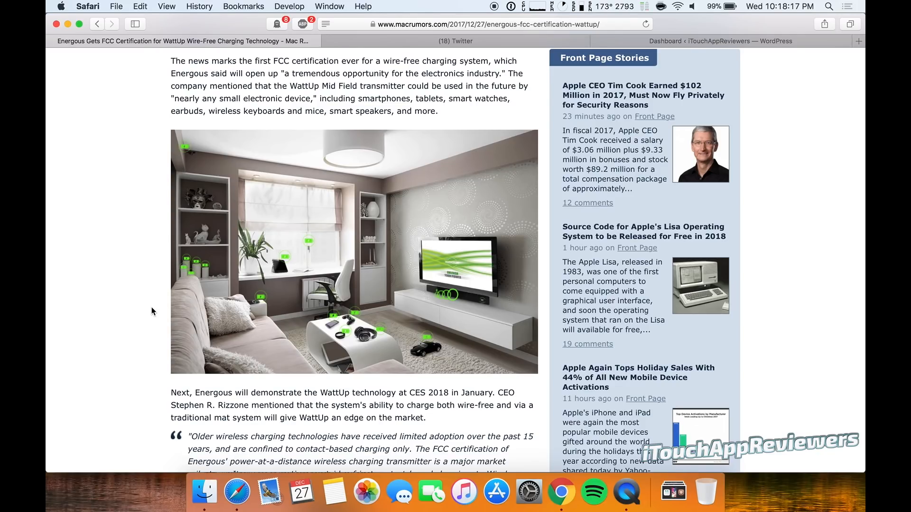
Step: Scroll through the quotes to the article's end with the Energous tag and 55 comments line
scroll("down", 3)
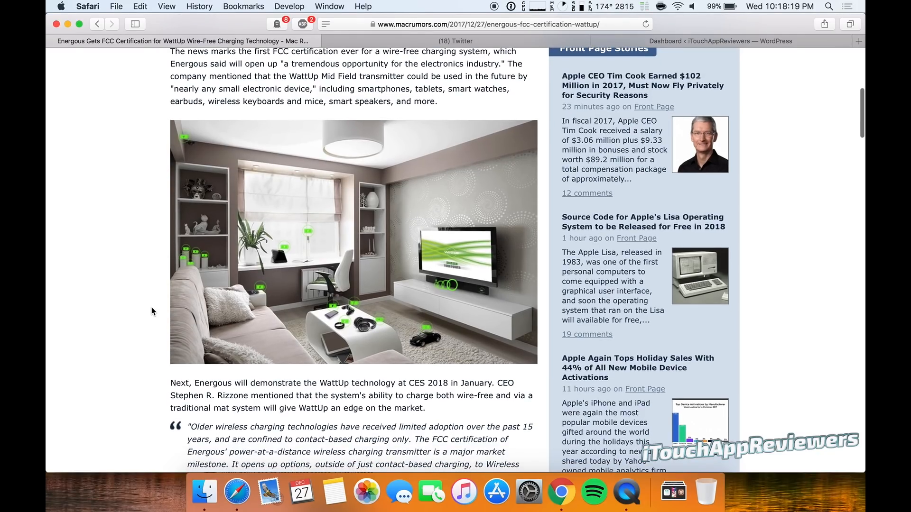
scroll("down", 3)
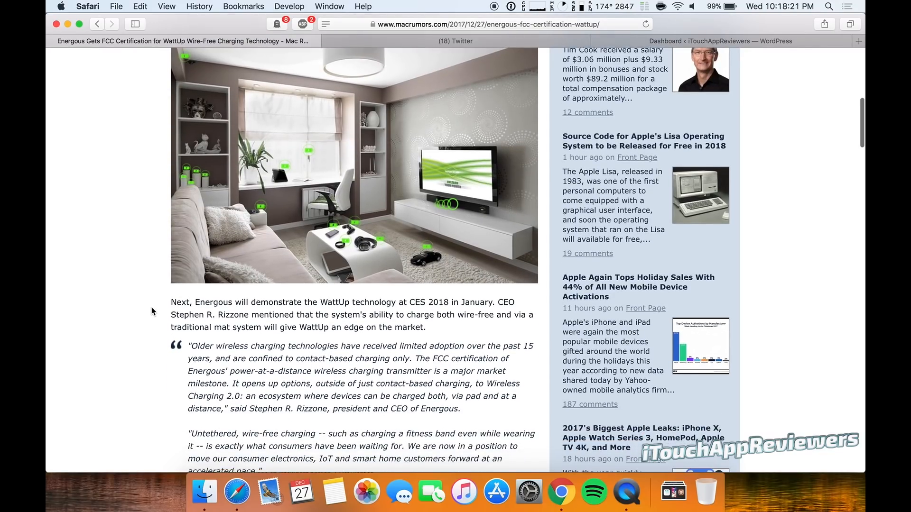
scroll("down", 3)
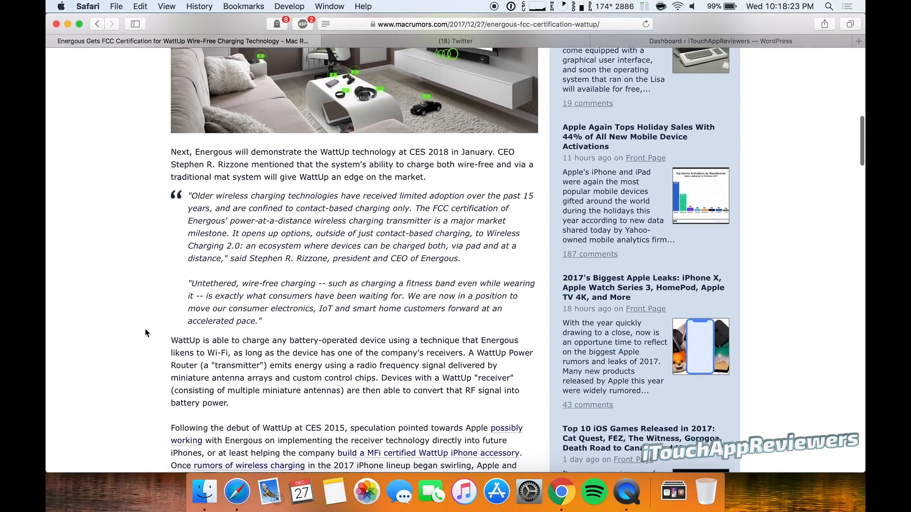
scroll("down", 3)
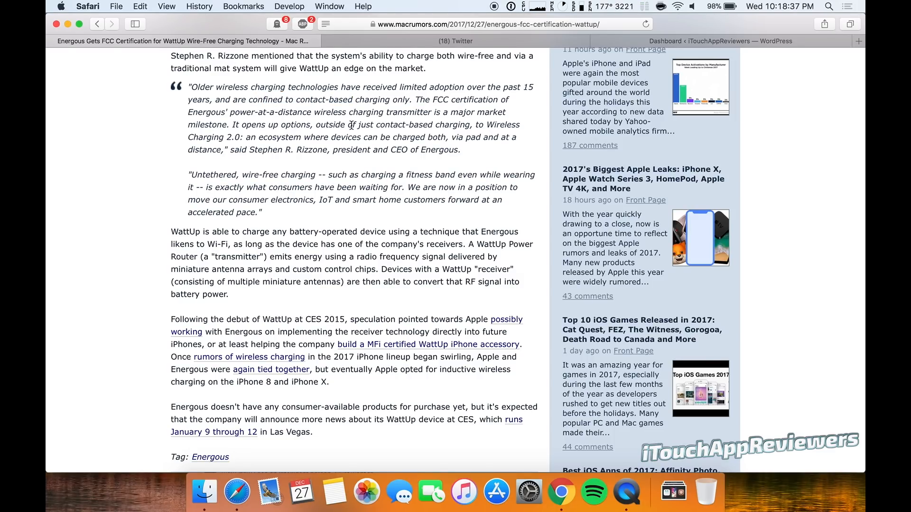
mouse_move(227, 146)
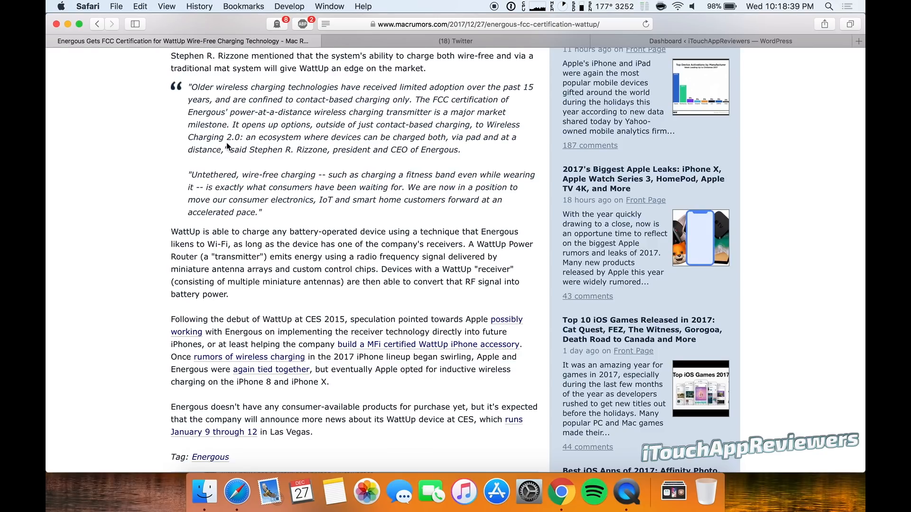
scroll("down", 3)
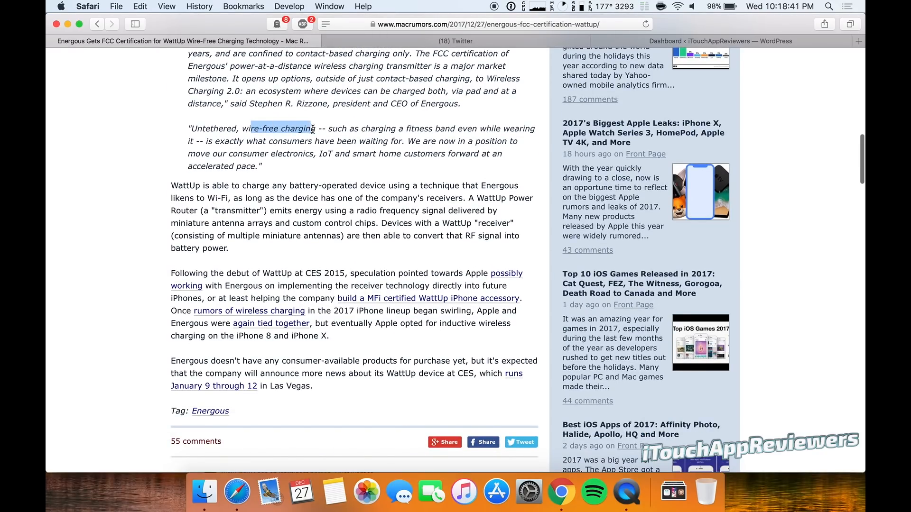
left_click_drag(312, 128, 344, 141)
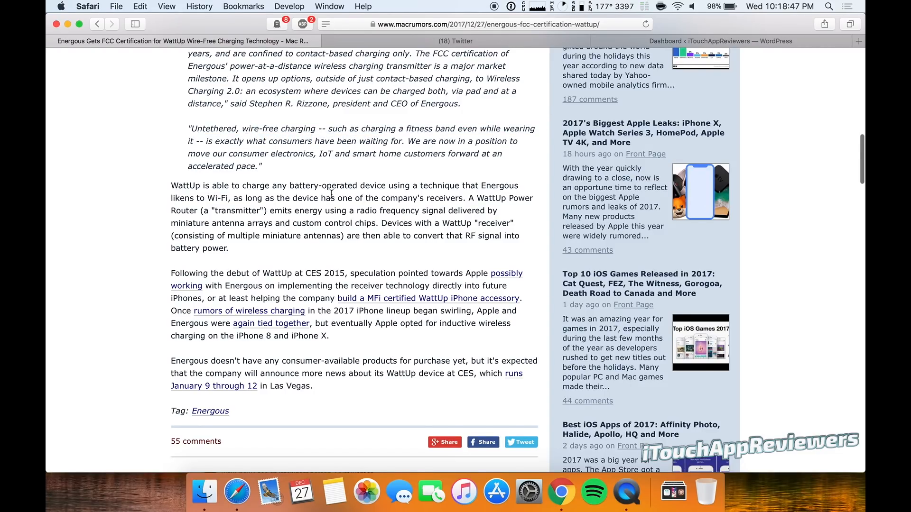
scroll("down", 3)
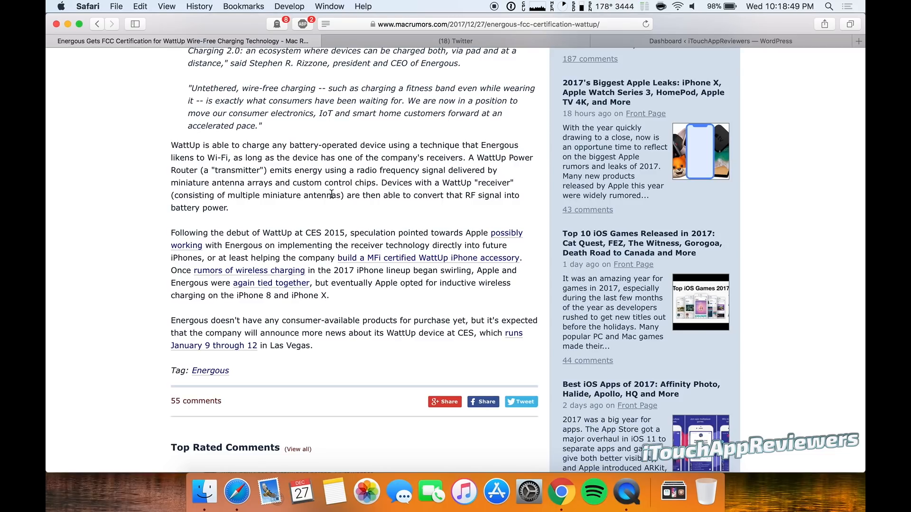
mouse_move(269, 158)
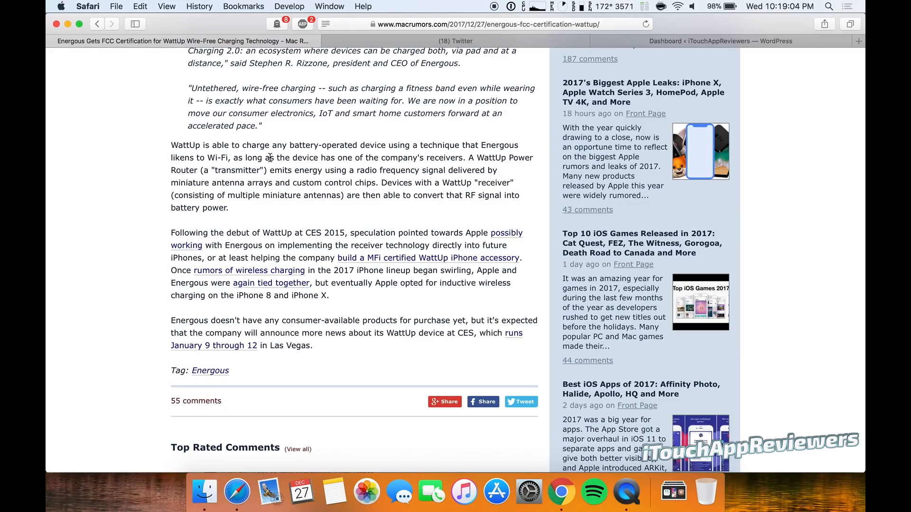
mouse_move(360, 192)
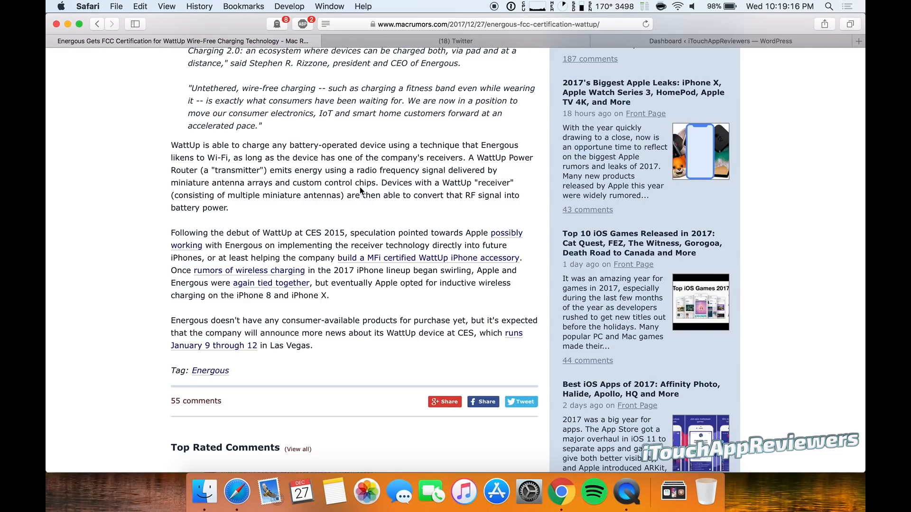
mouse_move(353, 226)
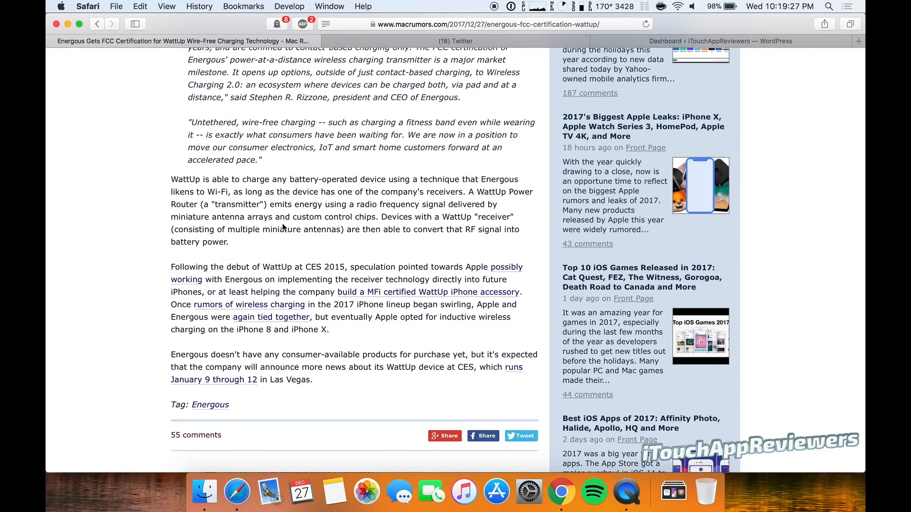
Step: Scroll through the Top Rated Comments, then start back up toward the headline
scroll("down", 3)
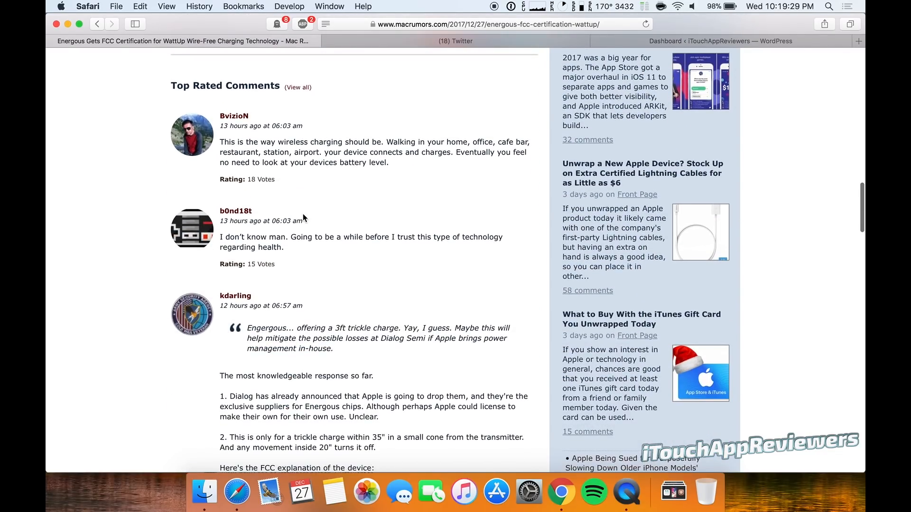
scroll("down", 3)
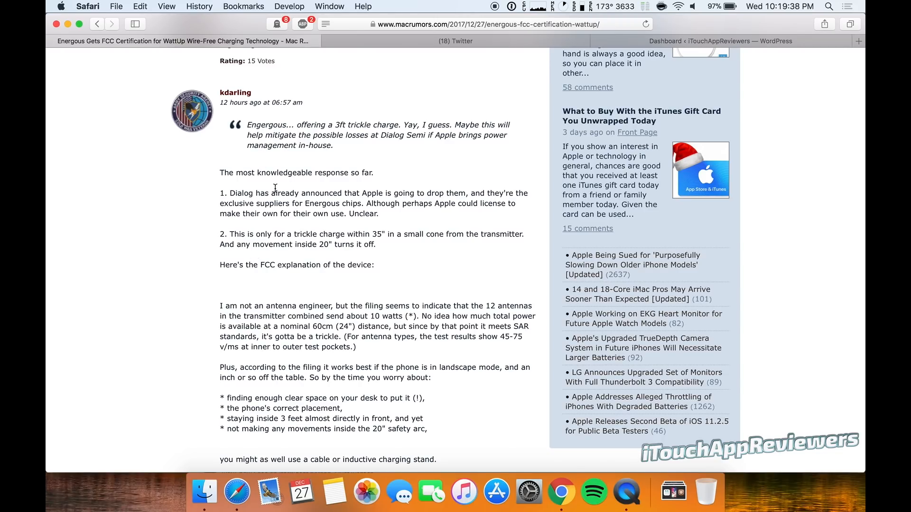
scroll("down", 3)
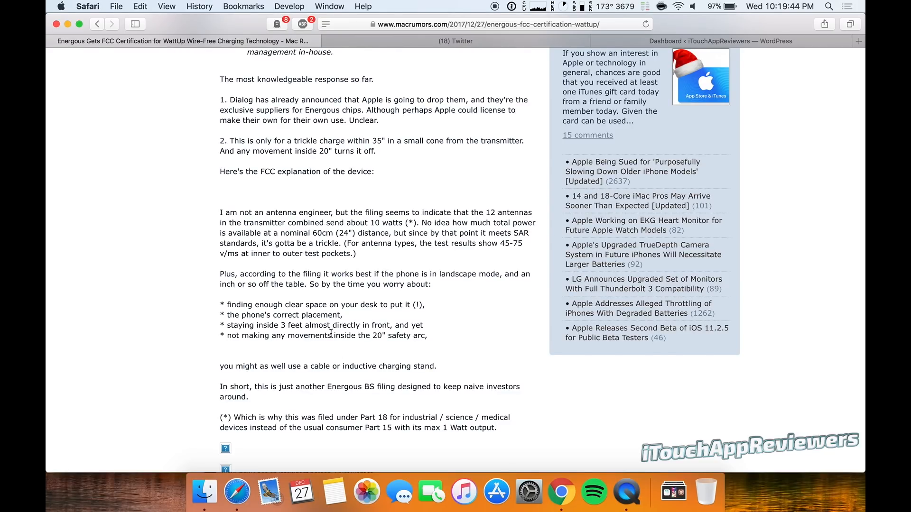
scroll("up", 3)
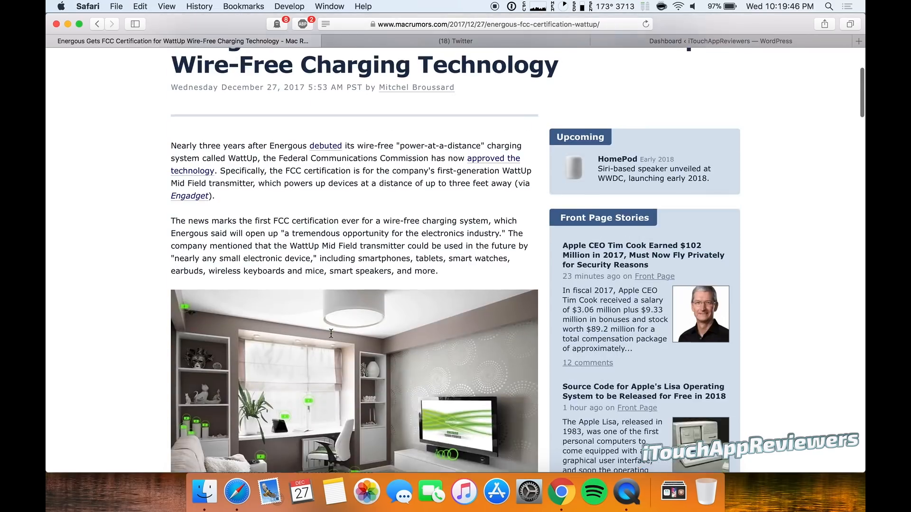
Step: Scroll back to the very top so the full 'Energous Gets FCC Certification' headline shows
scroll("down", 3)
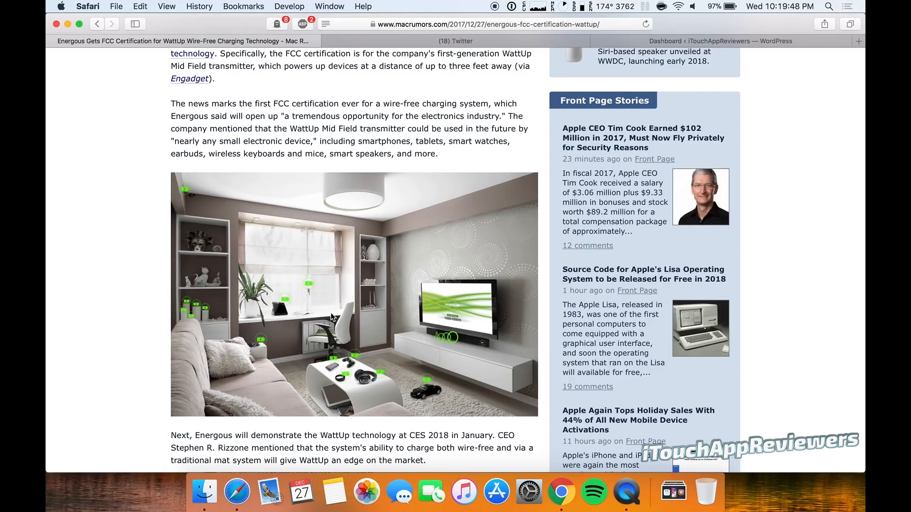
mouse_move(339, 340)
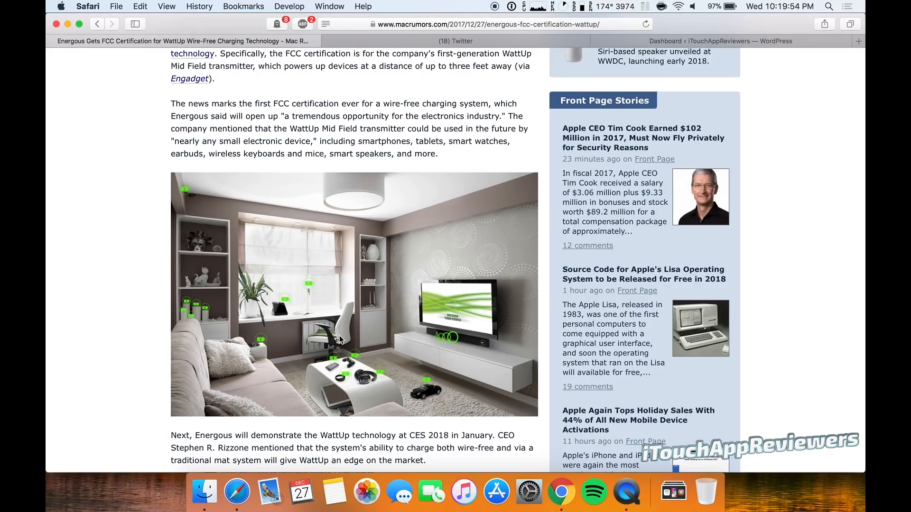
mouse_move(342, 336)
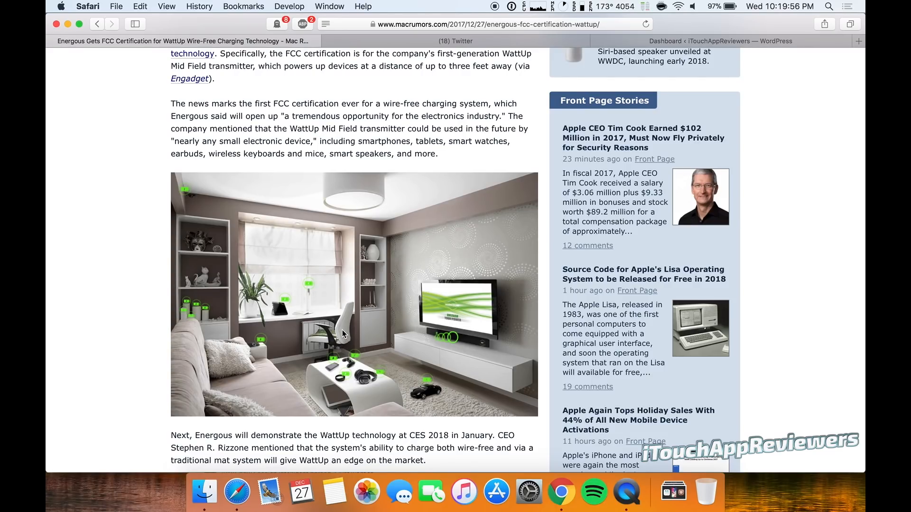
scroll("up", 3)
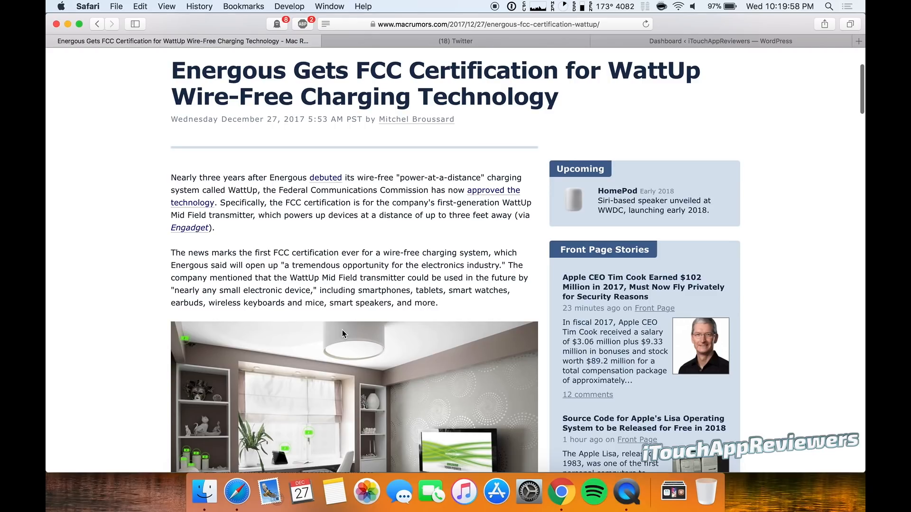